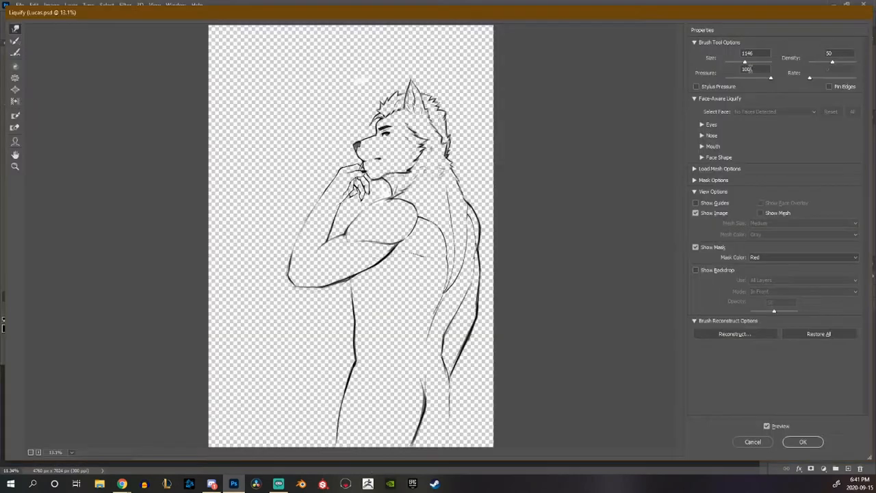
Exit Liquify and sketch a jacket over the wolf's bare figure on a new layer
{"action": "left_click", "coordinate": [802, 441]}
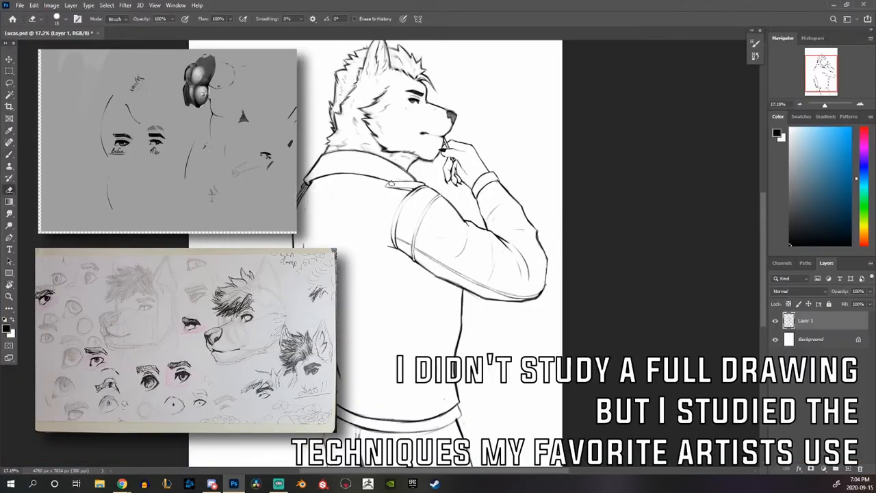
Rotate the canvas and ink jacket seams plus jeans with heart-shaped back pockets
{"action": "left_click", "coordinate": [125, 6]}
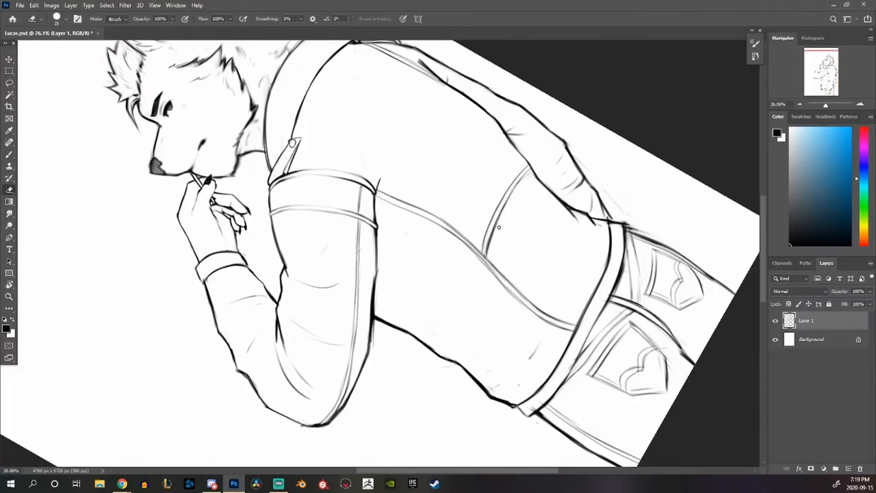
Apply Liquify with the Forward Warp tool to adjust the clothed wolf's proportions and accept it
{"action": "left_click", "coordinate": [124, 5]}
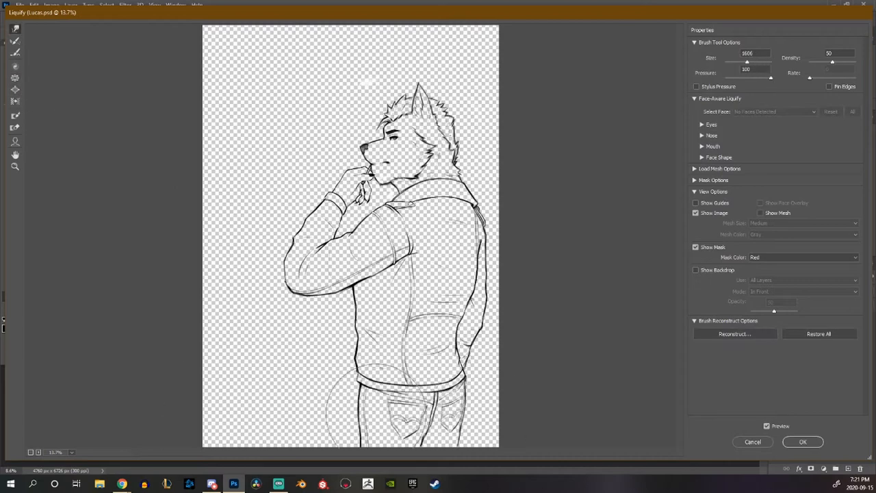
{"action": "left_click", "coordinate": [803, 441]}
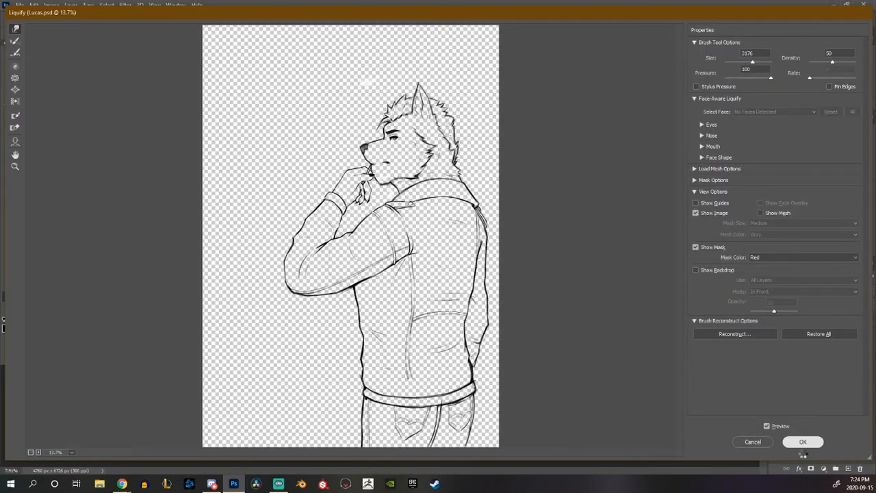
{"action": "left_click", "coordinate": [803, 441]}
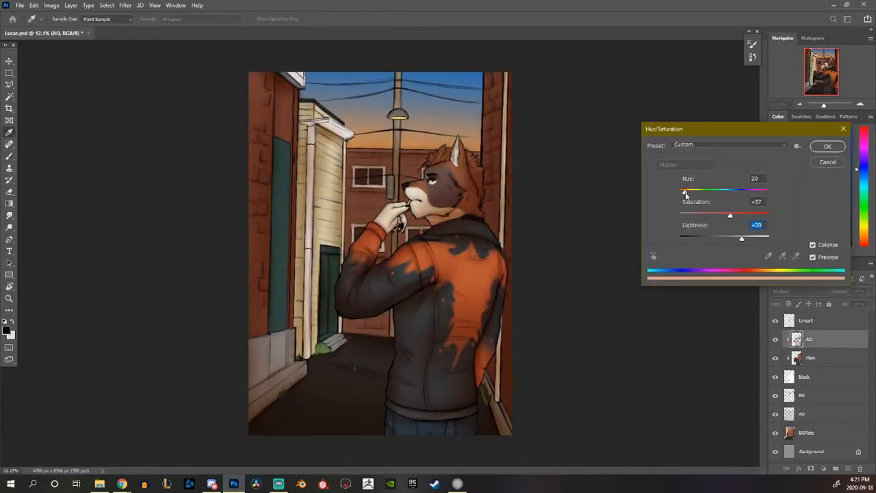
Paint warm orange rim lighting and choose a blue Outer Glow colour in the Layer Style dialog
{"action": "left_click", "coordinate": [827, 146]}
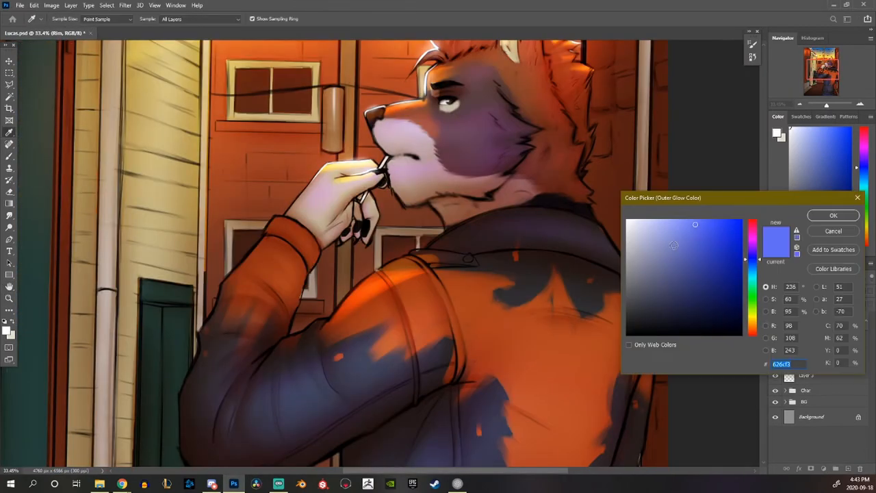
Blur merged copies of the artwork with Gaussian Blur, lower opacity and change the blend mode for a soft haze
{"action": "left_click", "coordinate": [832, 215]}
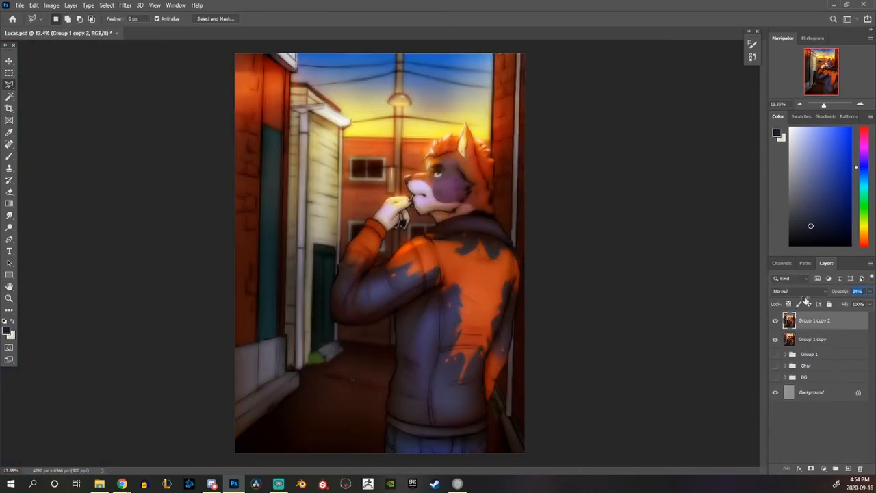
{"action": "left_click", "coordinate": [797, 290]}
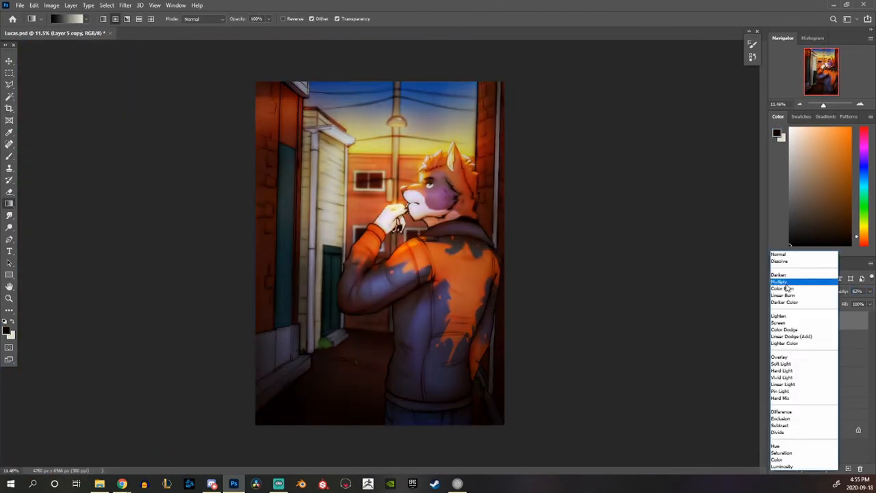